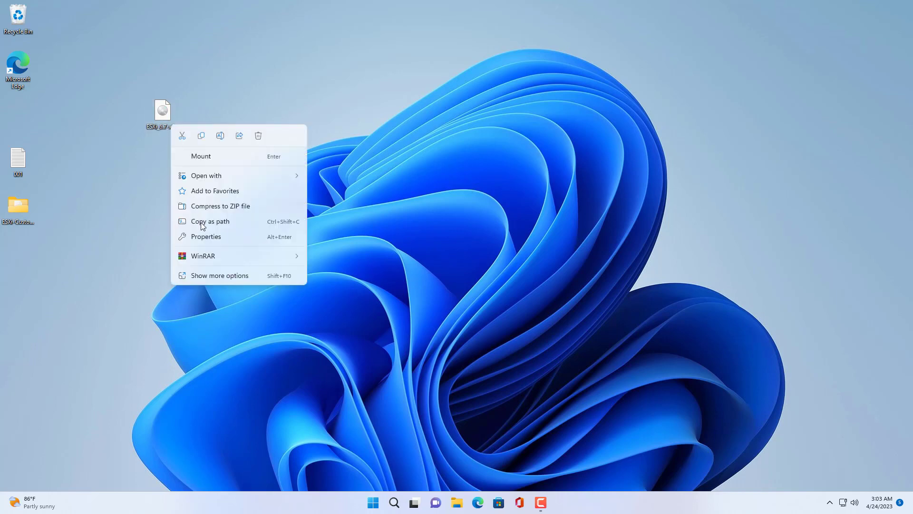
Copy the ESXi ISO's path and reach the VIBSDepot ESXi package list from the desktop txt note
{"action": "left_click", "coordinate": [207, 236]}
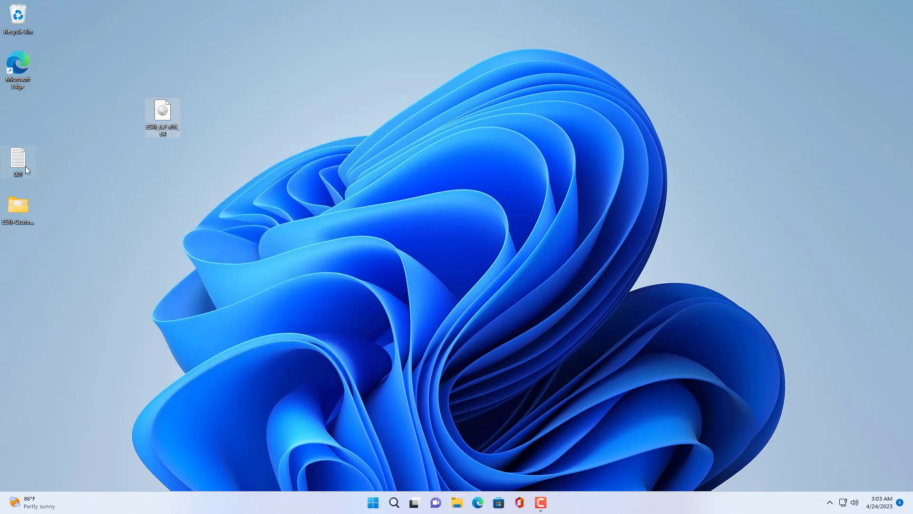
{"action": "double_click", "coordinate": [17, 159]}
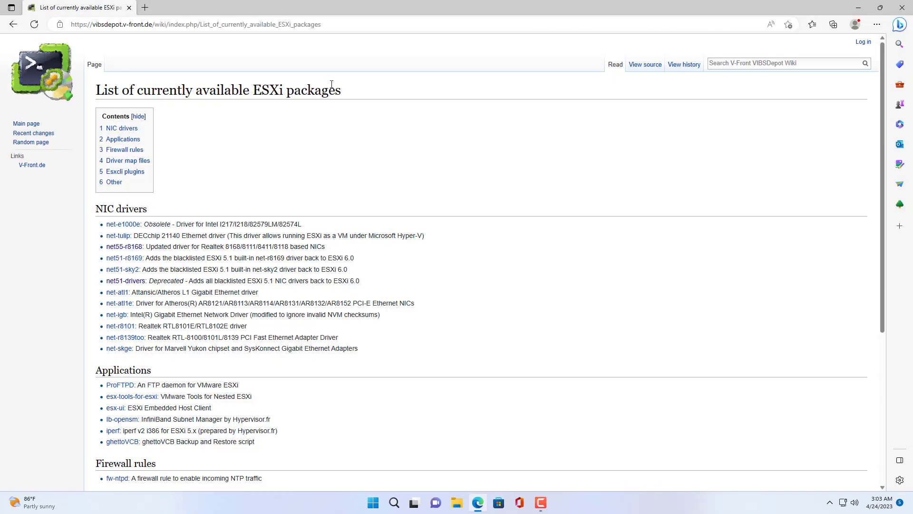
Minimize Edge so the Windows desktop shows again
{"action": "double_click", "coordinate": [121, 208]}
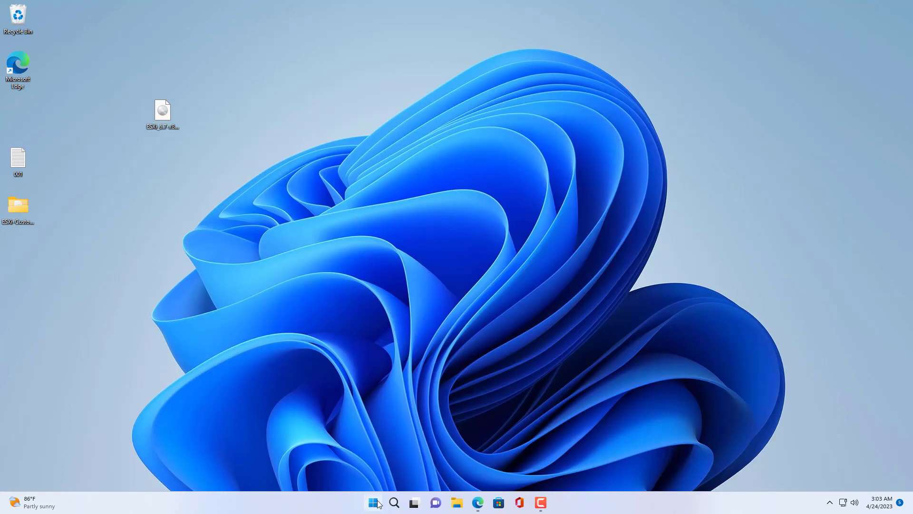
{"action": "mouse_move", "coordinate": [358, 295]}
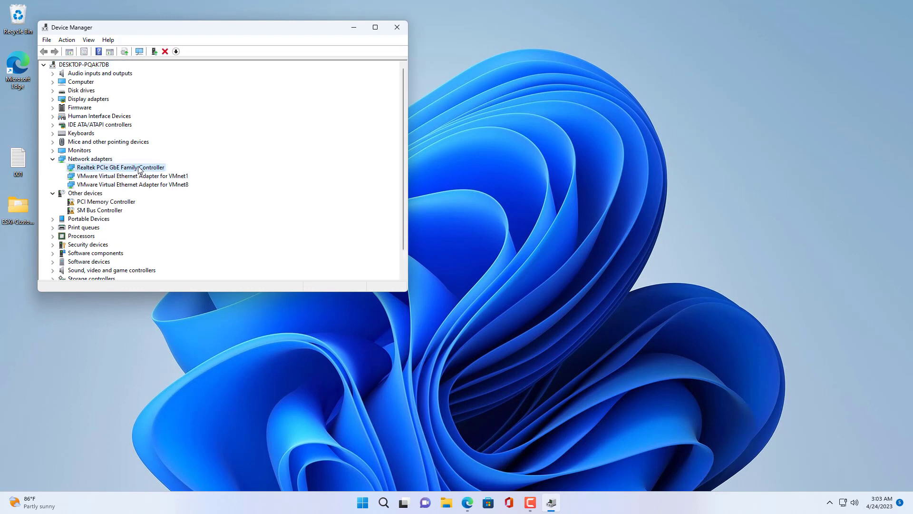
Check the Realtek PCIe GbE controller's hardware IDs (VEN_10EC, DEV_8168) in Device Manager, then hide it
{"action": "right_click", "coordinate": [119, 168]}
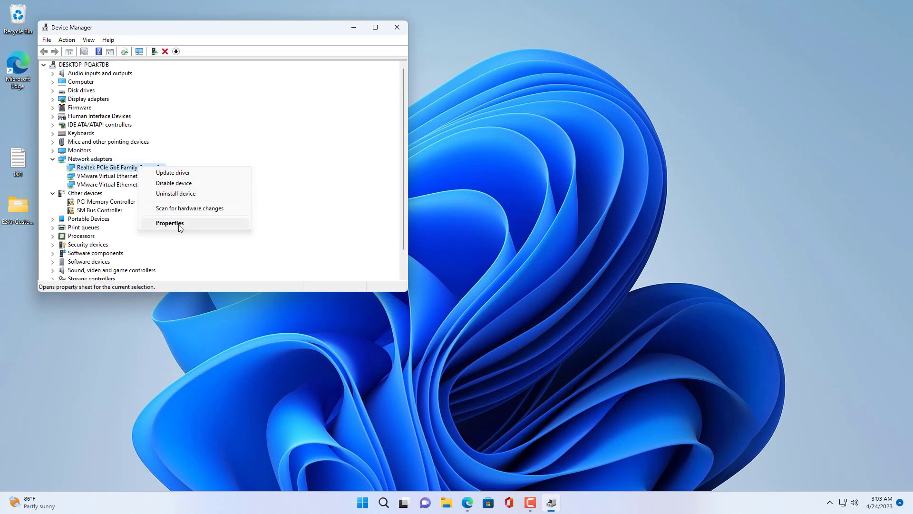
{"action": "left_click", "coordinate": [169, 223]}
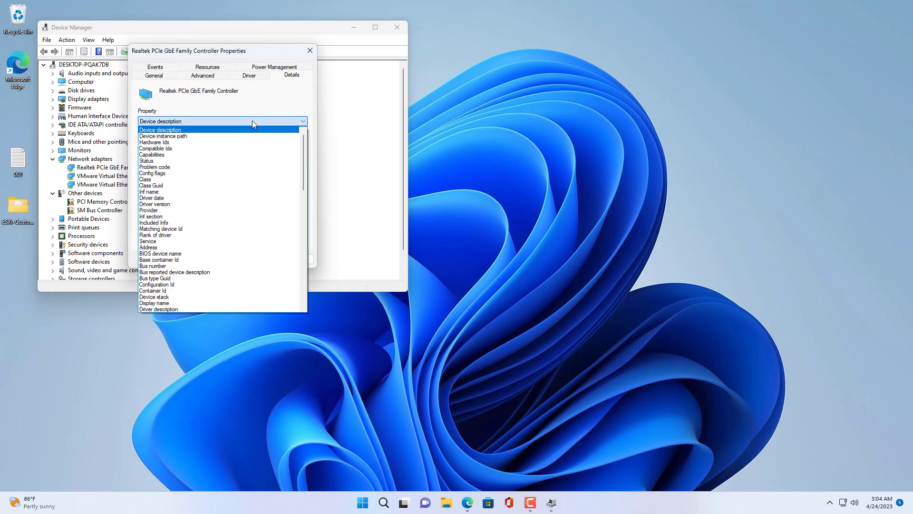
{"action": "left_click", "coordinate": [156, 141]}
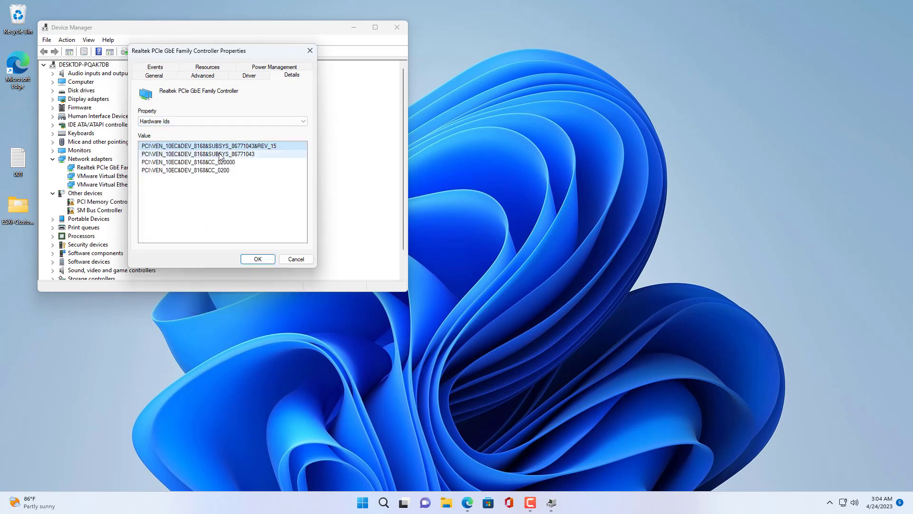
{"action": "left_click", "coordinate": [221, 154]}
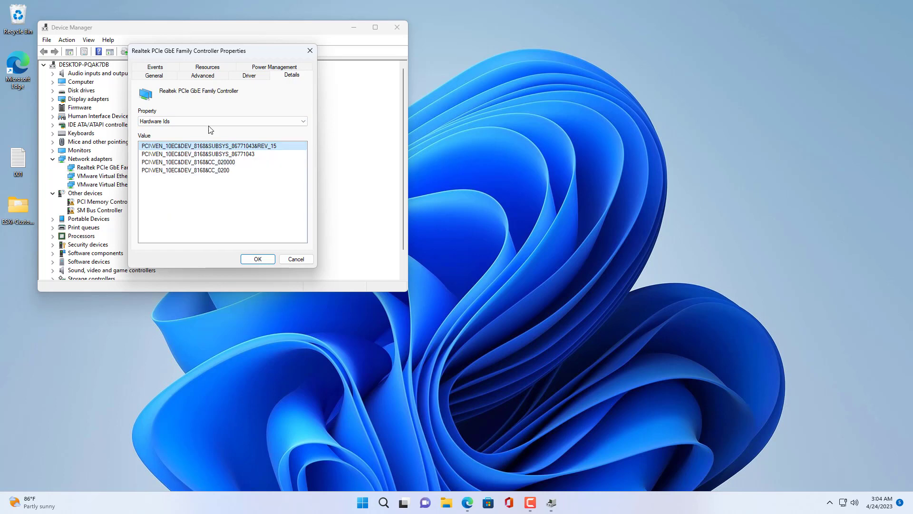
{"action": "mouse_move", "coordinate": [204, 198]}
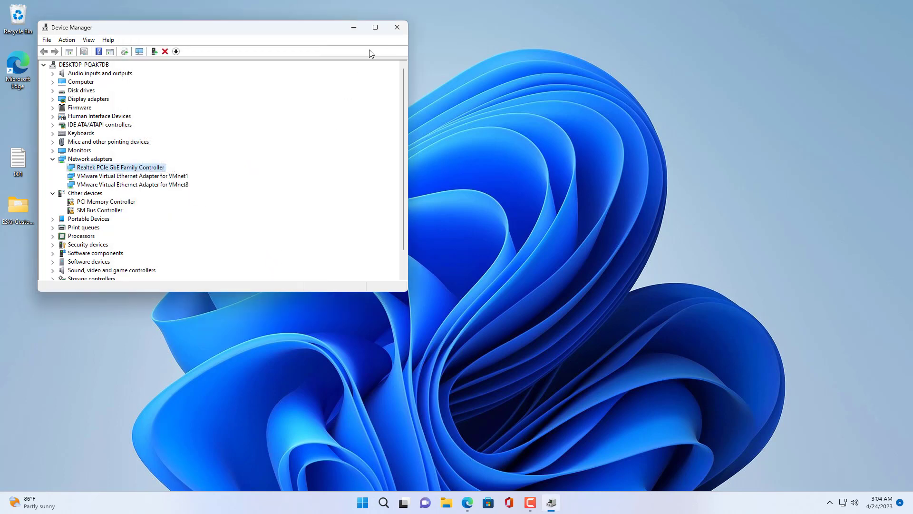
{"action": "left_click", "coordinate": [397, 27]}
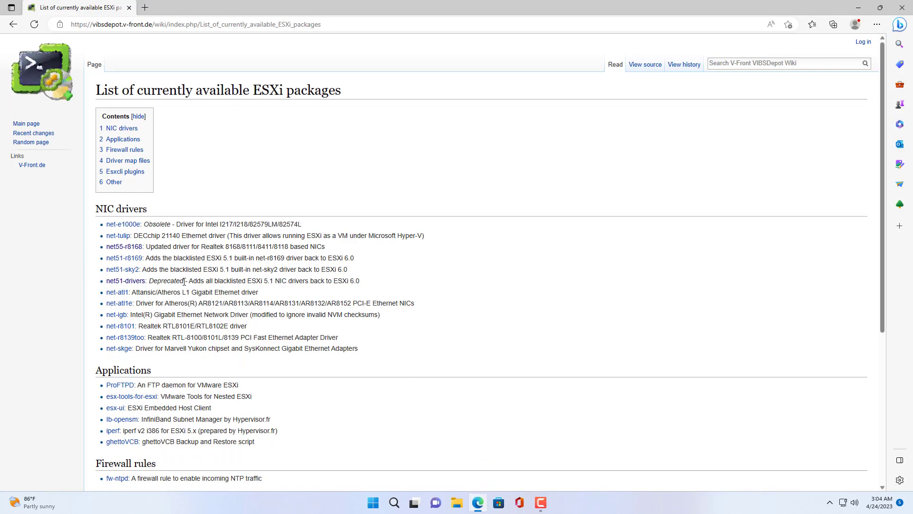
{"action": "mouse_move", "coordinate": [123, 246]}
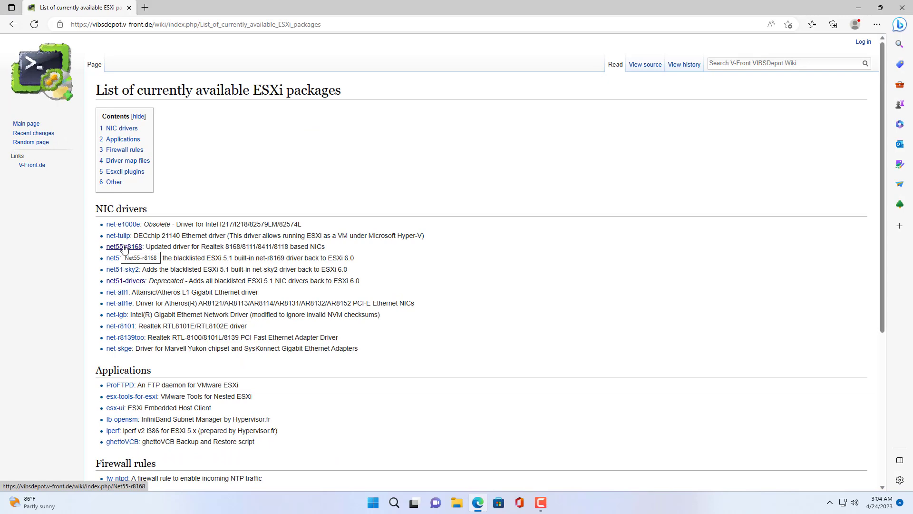
Download the net55-r8168 8.045a VIB file, keep it despite the insecure-download warning, and show it in its folder
{"action": "left_click", "coordinate": [123, 247]}
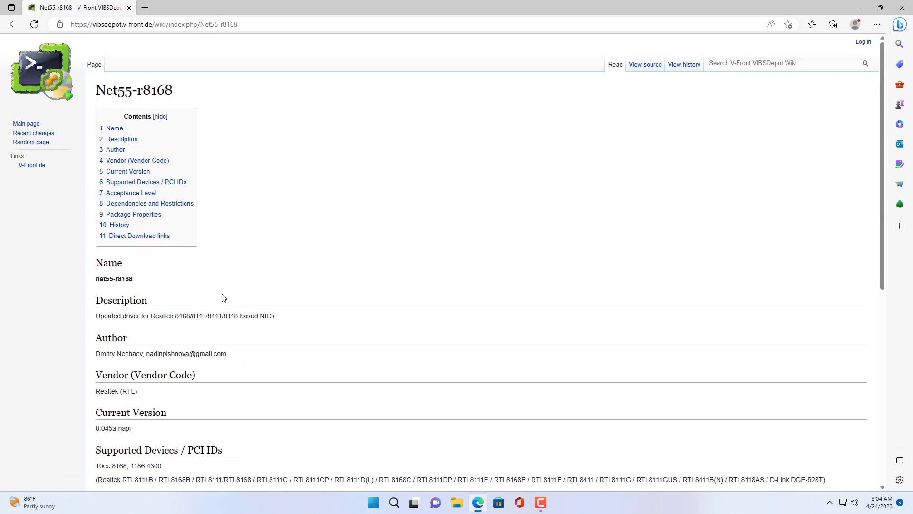
{"action": "scroll", "scroll_direction": "down", "scroll_amount": 3}
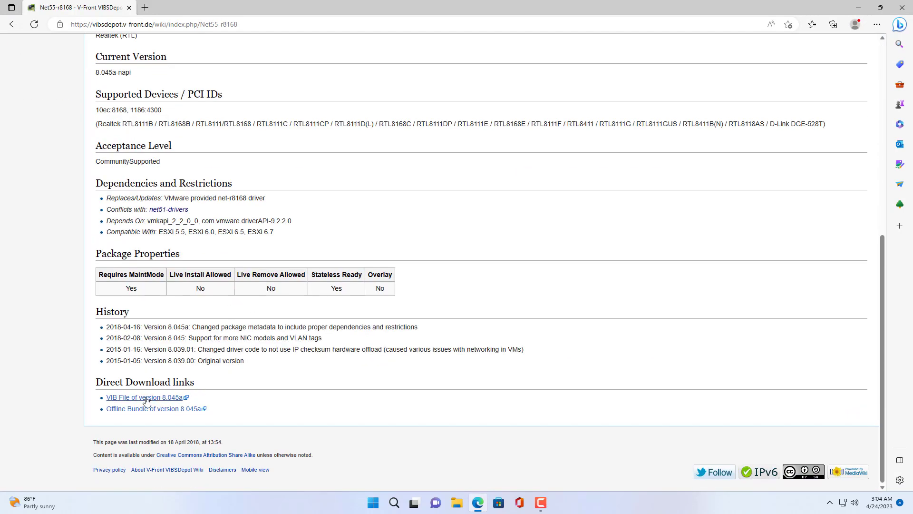
{"action": "left_click", "coordinate": [143, 397]}
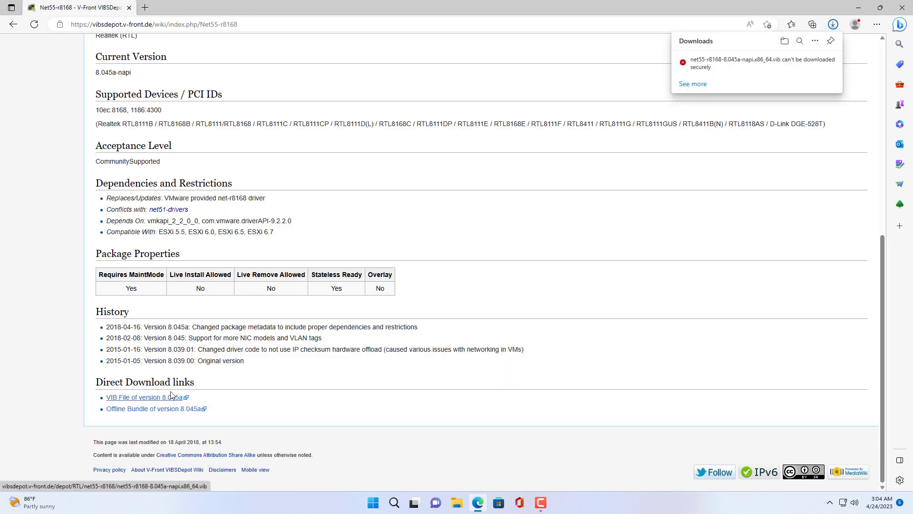
{"action": "left_click", "coordinate": [822, 61]}
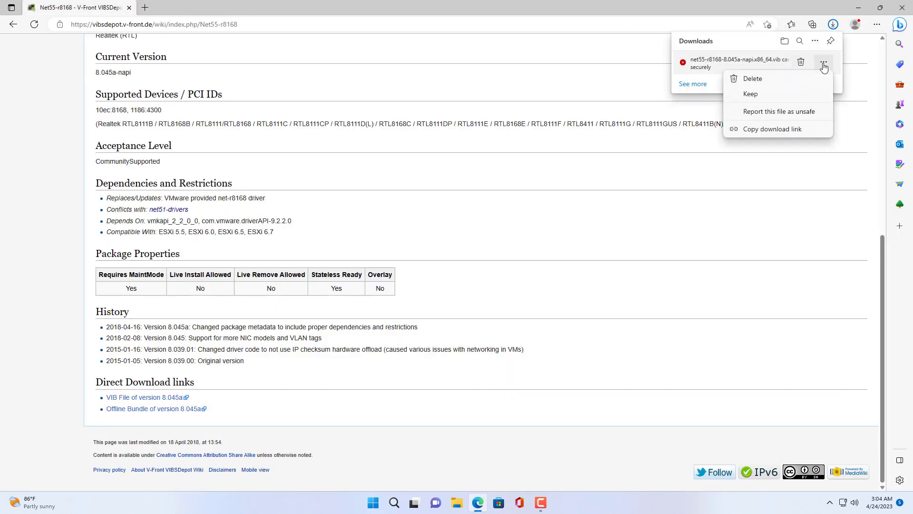
{"action": "left_click", "coordinate": [750, 95]}
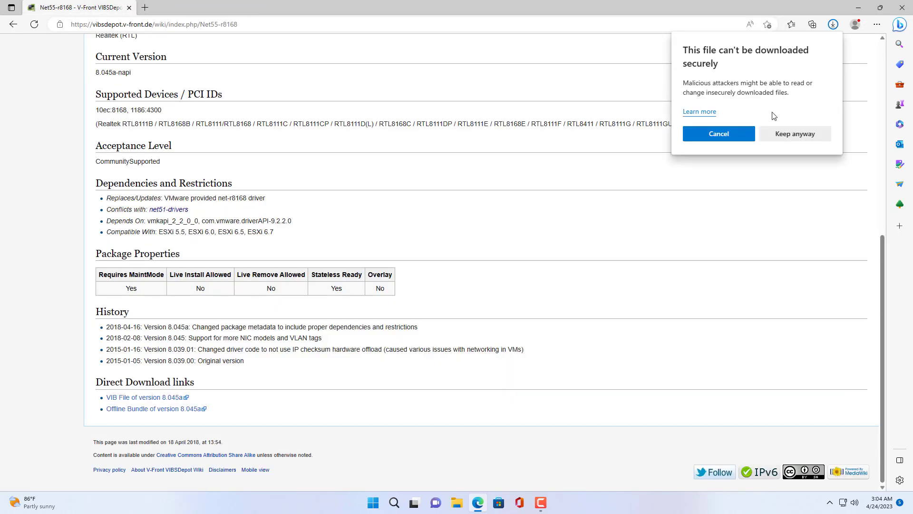
{"action": "left_click", "coordinate": [794, 133]}
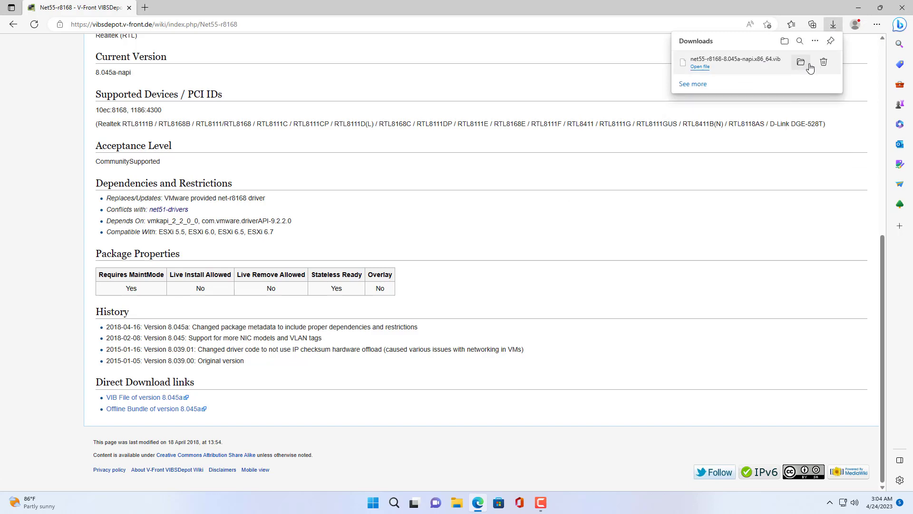
{"action": "left_click", "coordinate": [800, 62]}
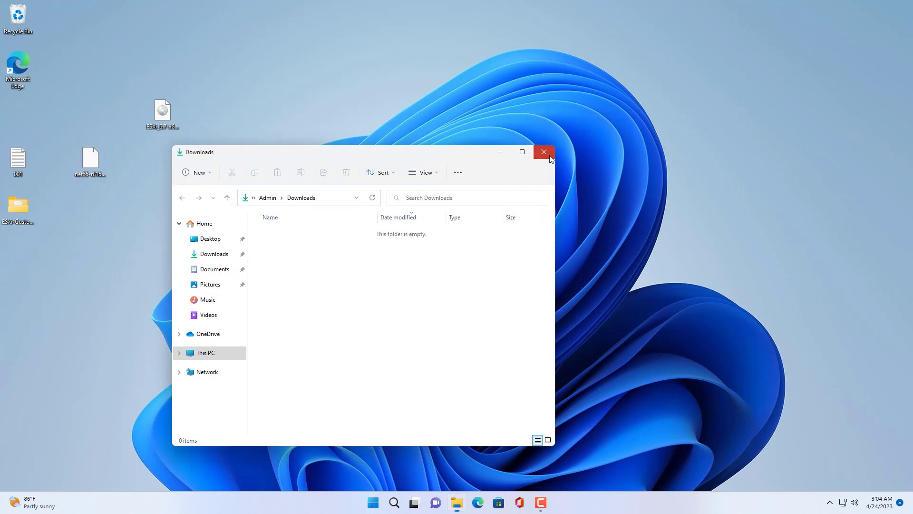
Launch ESXi-Customizer.cmd from the ESXi-Customizer-v2.7.2 desktop folder
{"action": "left_click", "coordinate": [544, 151]}
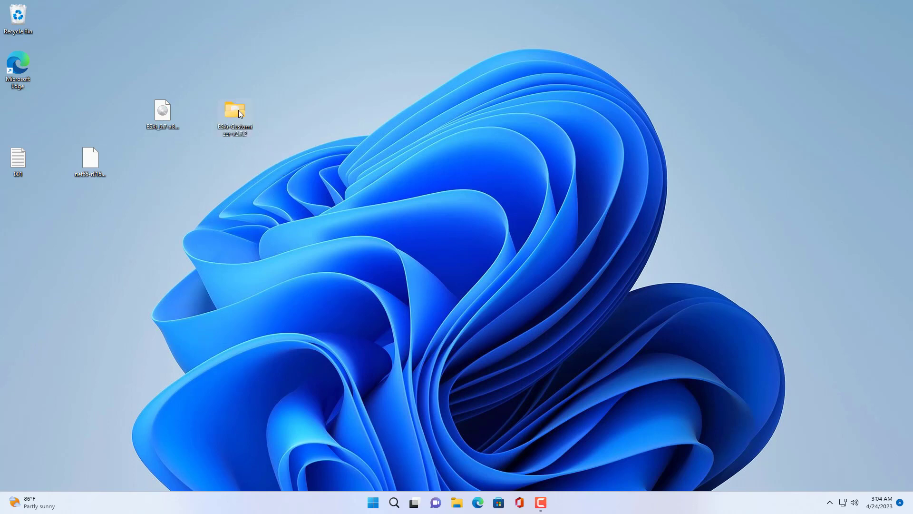
{"action": "double_click", "coordinate": [234, 110]}
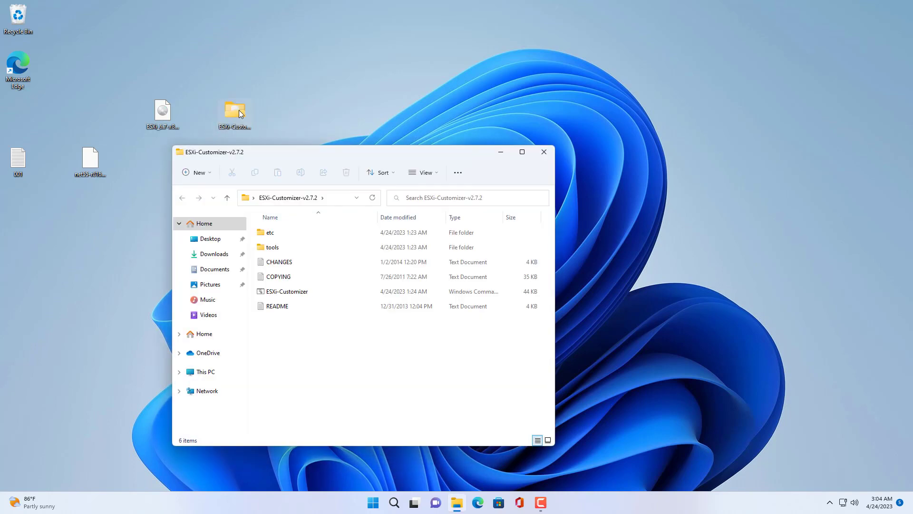
{"action": "left_click", "coordinate": [287, 291]}
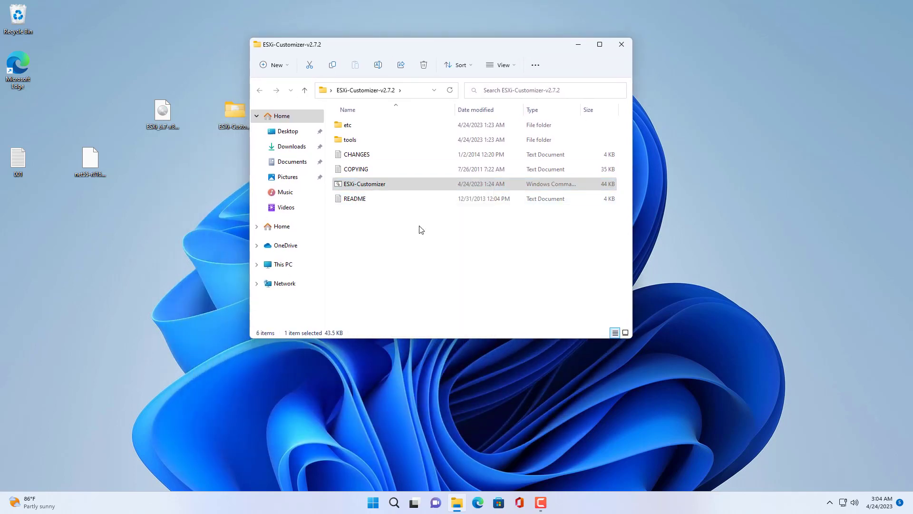
{"action": "double_click", "coordinate": [366, 183]}
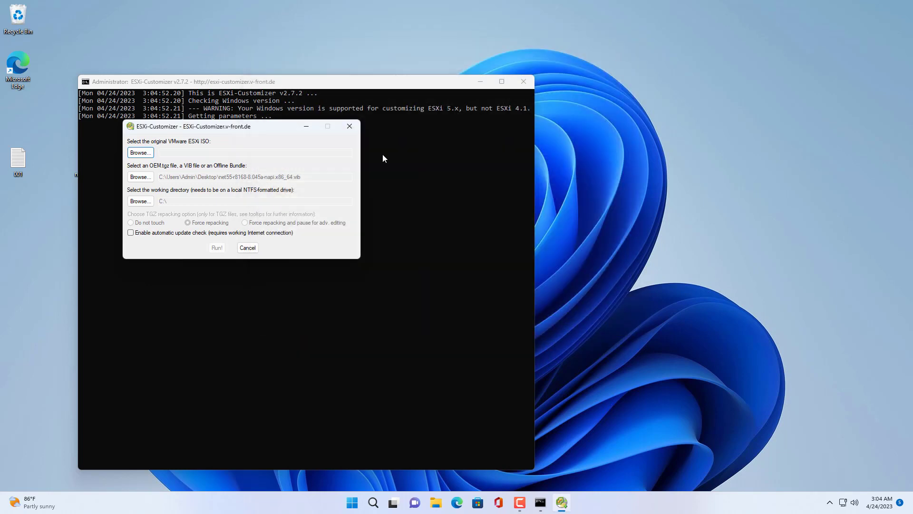
Build ESXi-5.x-Custom.iso on the Desktop from ESXi_6.7-x86_64.iso plus the net55-r8168 VIB
{"action": "left_click", "coordinate": [140, 152]}
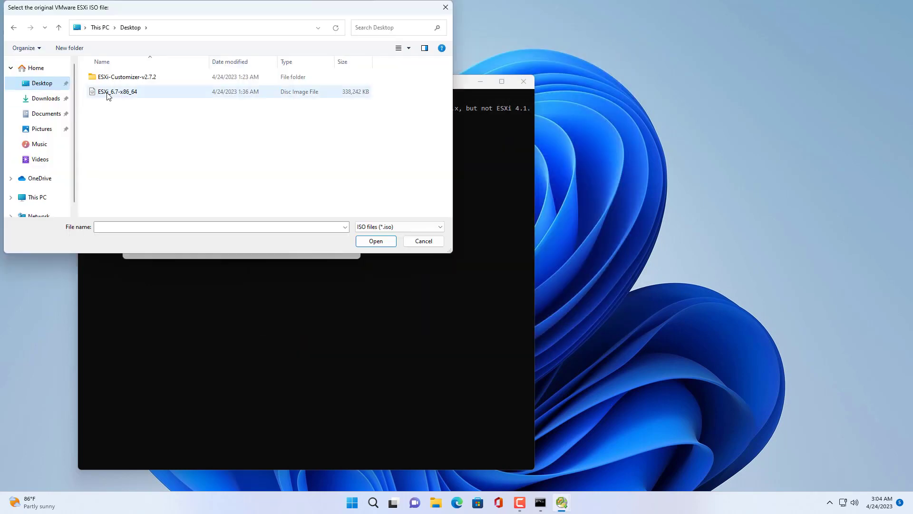
{"action": "left_click", "coordinate": [375, 241]}
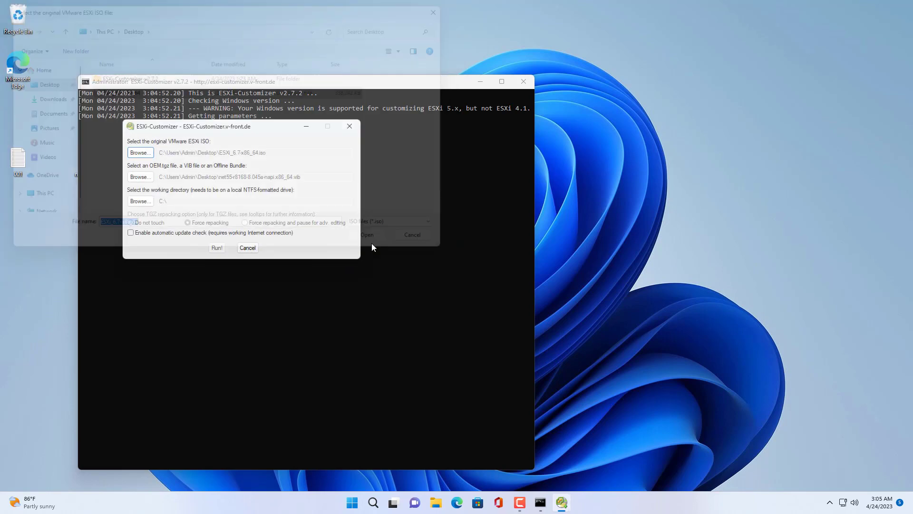
{"action": "left_click", "coordinate": [140, 177]}
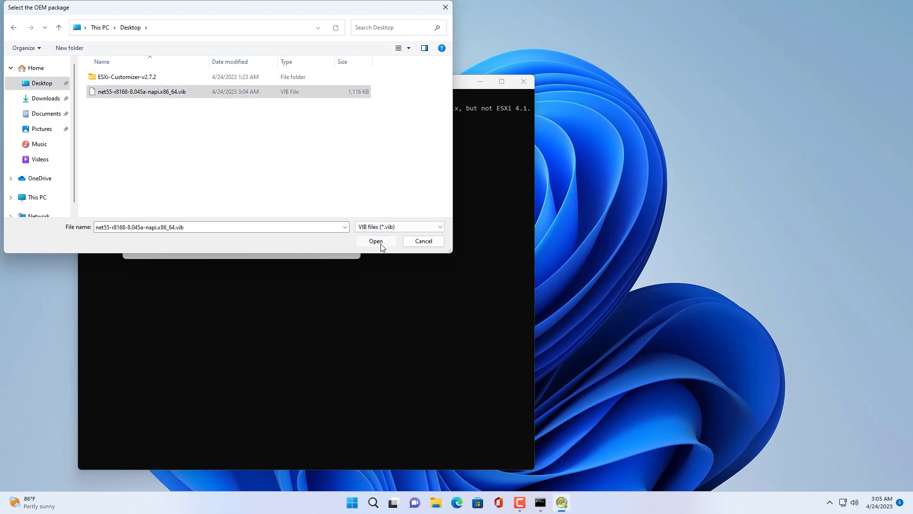
{"action": "left_click", "coordinate": [375, 241]}
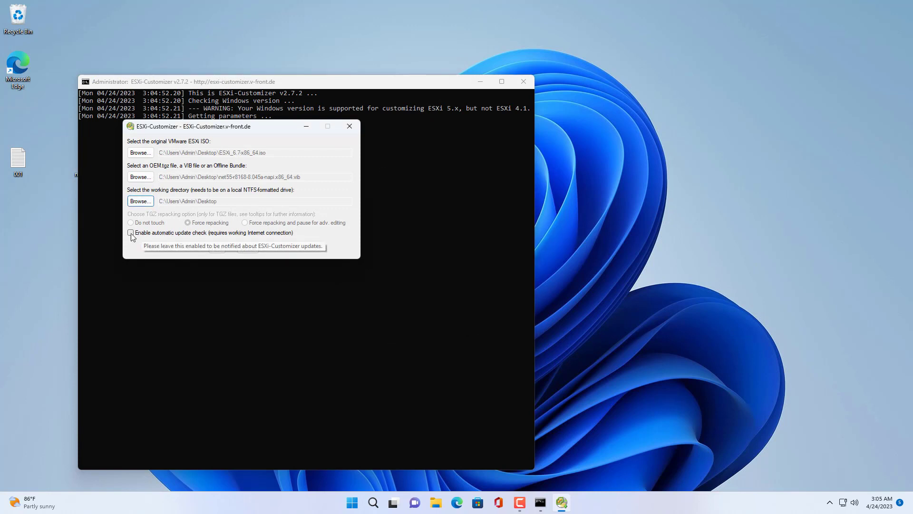
{"action": "left_click", "coordinate": [130, 232]}
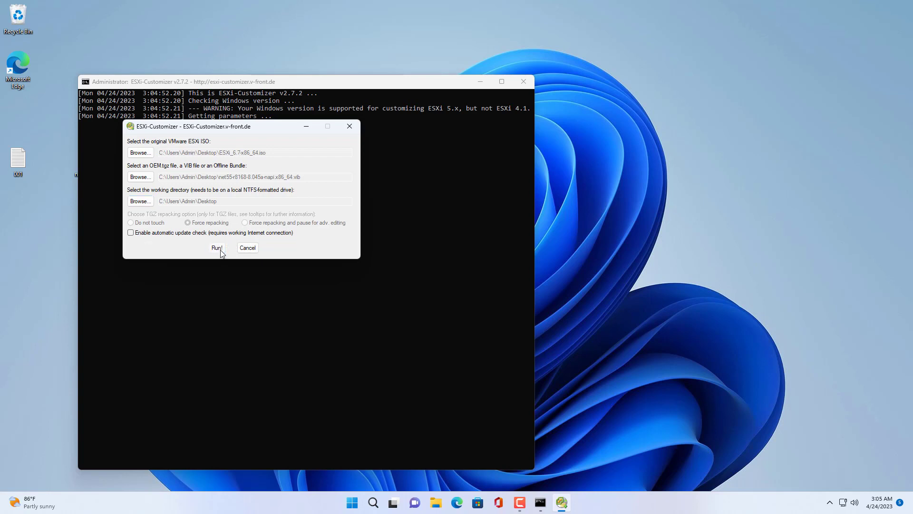
{"action": "left_click", "coordinate": [216, 247]}
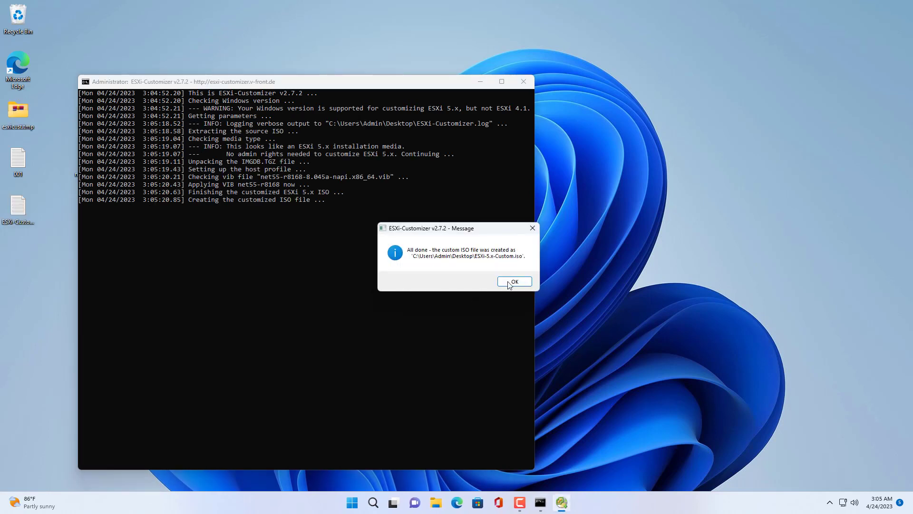
Acknowledge the All done message for the custom ISO
{"action": "left_click", "coordinate": [512, 281]}
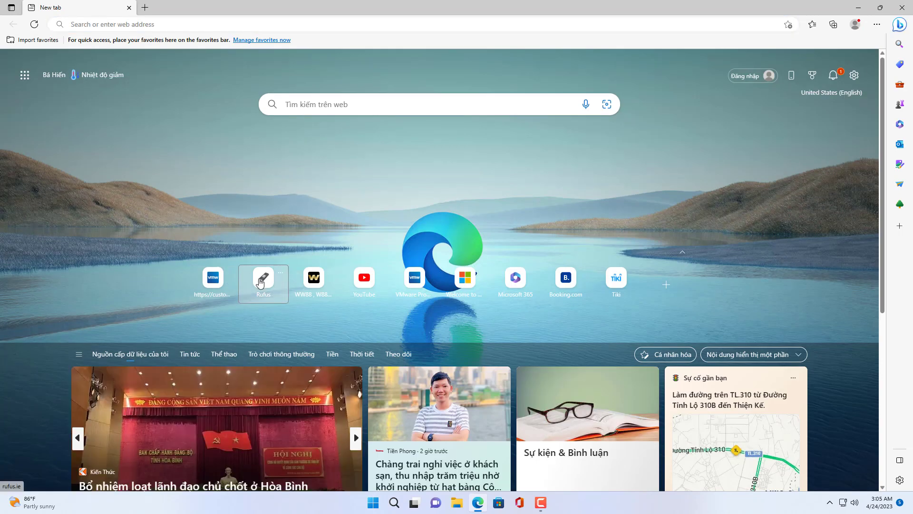
Get rufus-3.22.exe from the Rufus website and run it from Edge's Downloads
{"action": "left_click", "coordinate": [262, 283]}
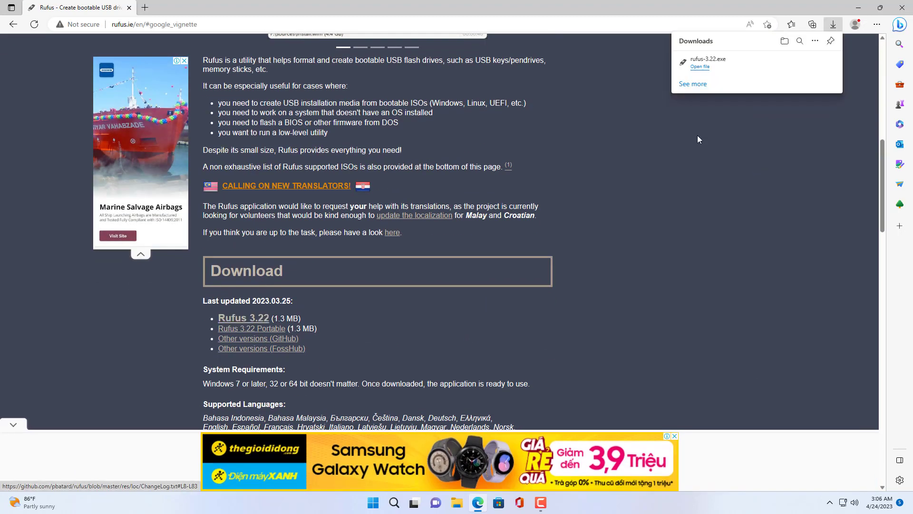
{"action": "left_click", "coordinate": [699, 67]}
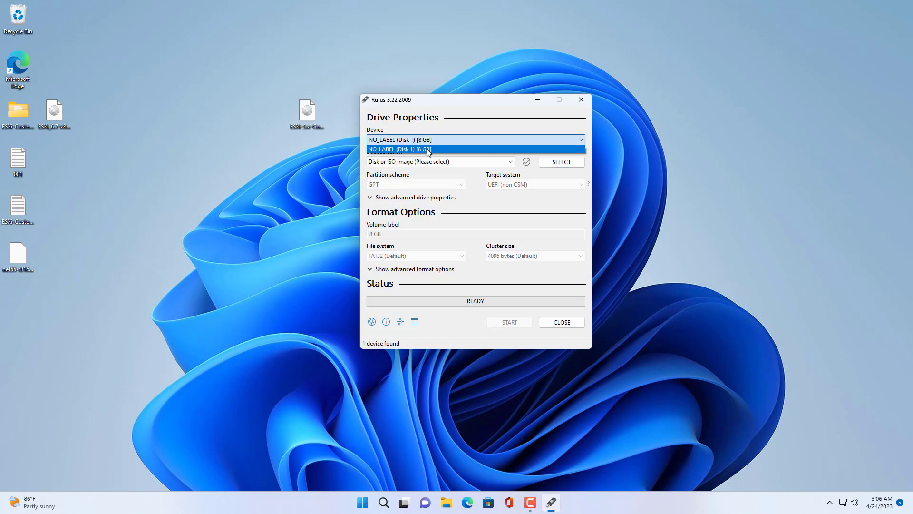
Write ESXi-5.x-Custom from the Desktop to the 8 GB USB in ISO image mode, erasing the drive
{"action": "left_click", "coordinate": [561, 162]}
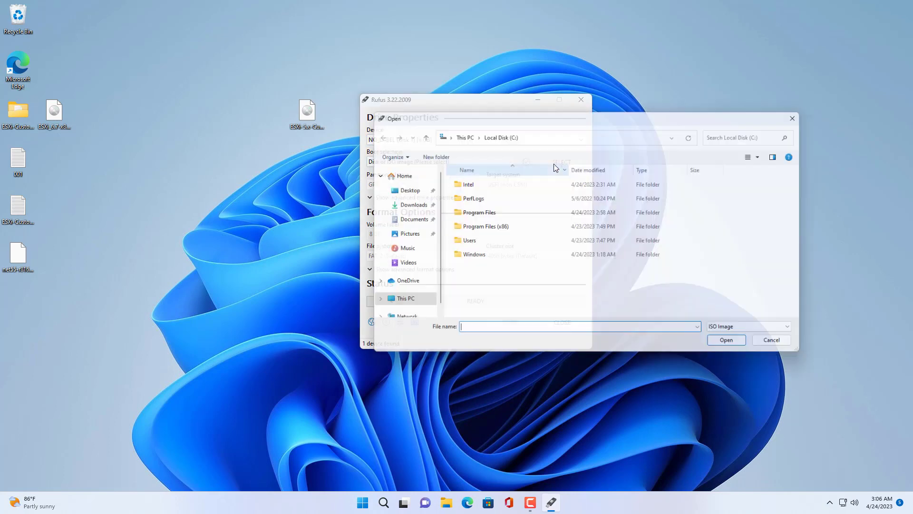
{"action": "left_click", "coordinate": [409, 190]}
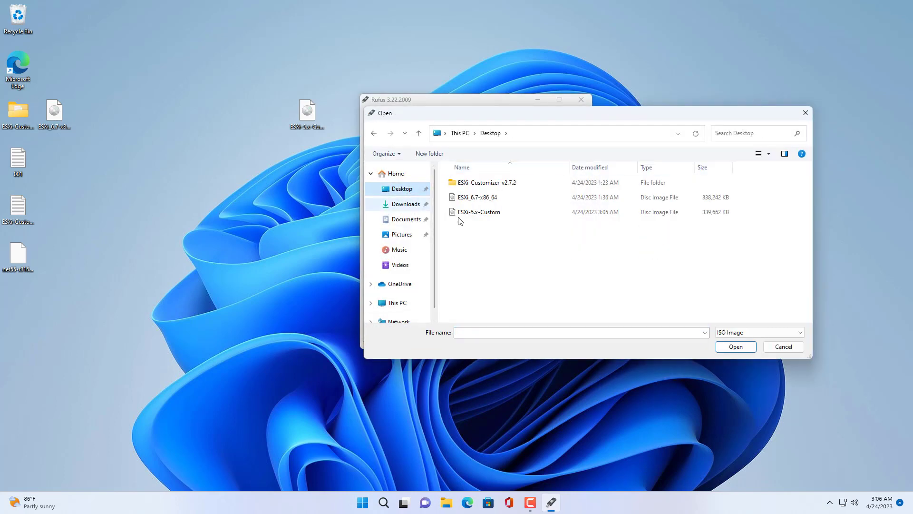
{"action": "left_click", "coordinate": [478, 212]}
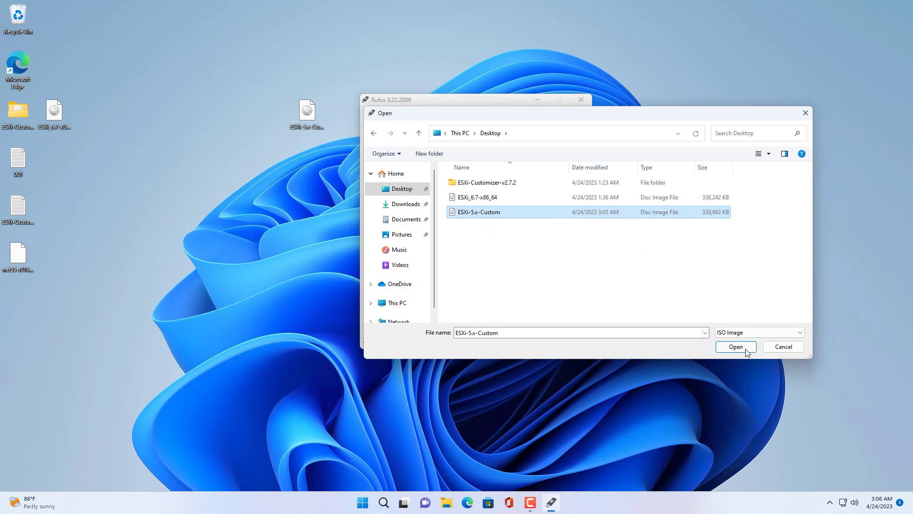
{"action": "left_click", "coordinate": [735, 347]}
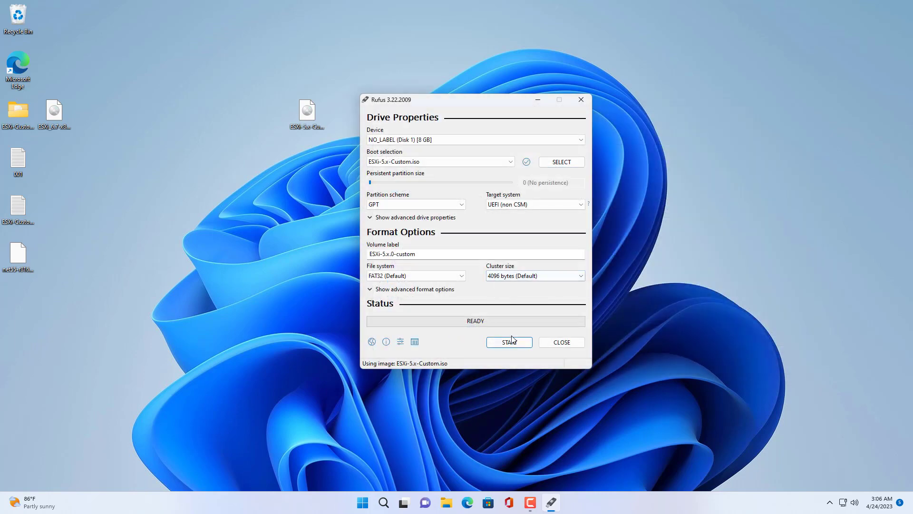
{"action": "left_click", "coordinate": [508, 342]}
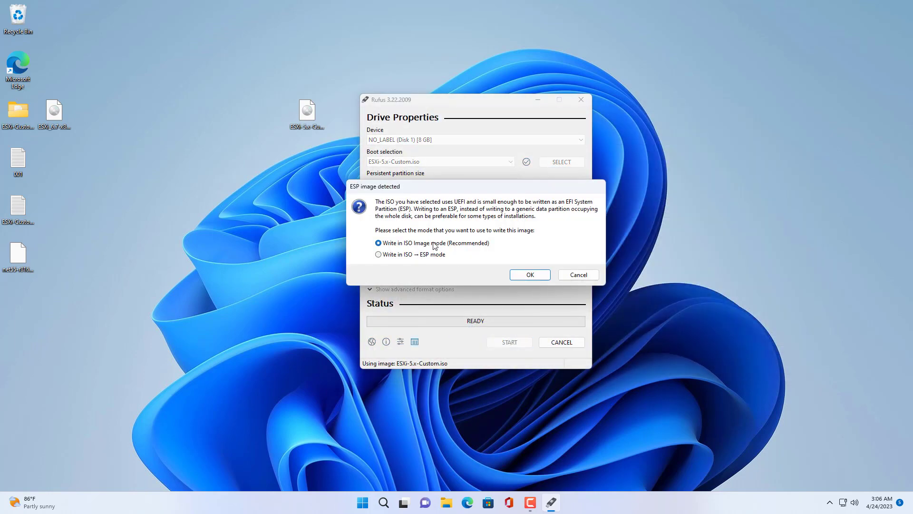
{"action": "left_click", "coordinate": [529, 274]}
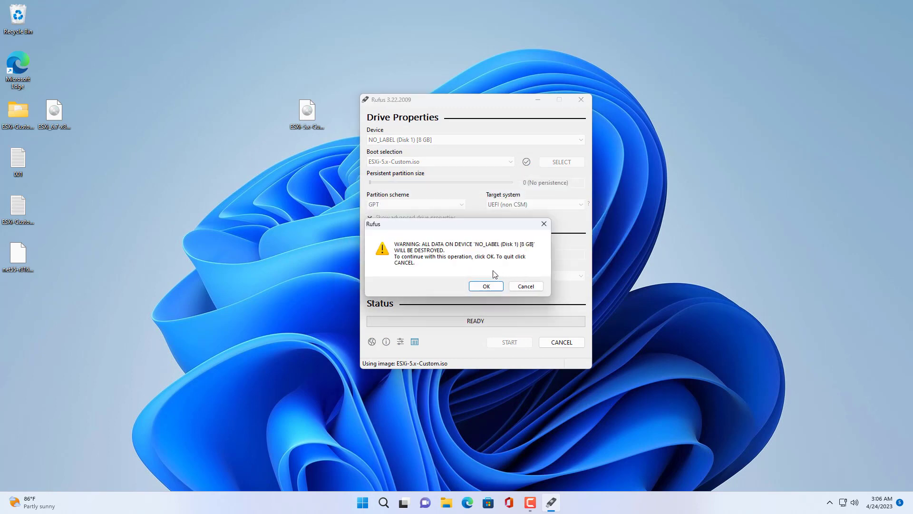
{"action": "left_click", "coordinate": [486, 286]}
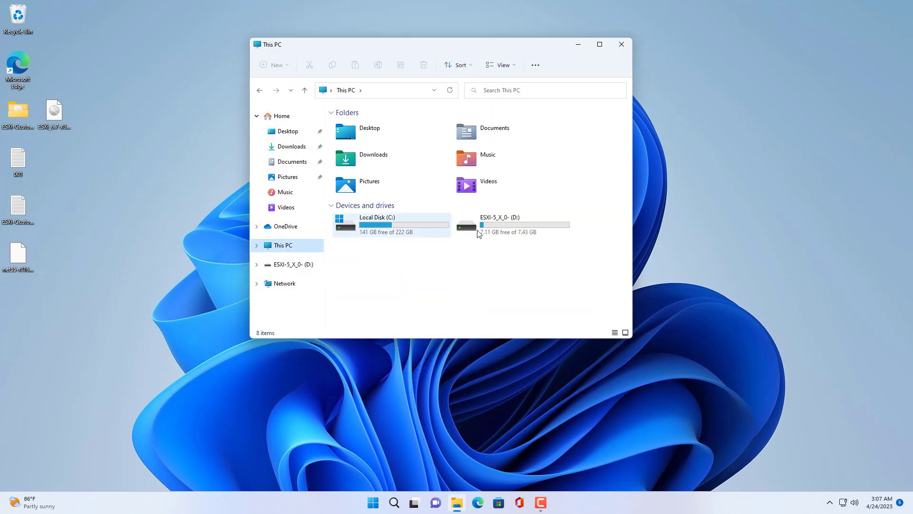
Review the ESXi installer files on the ESXI-5_X_0 (D:) USB drive and close the window
{"action": "double_click", "coordinate": [499, 224]}
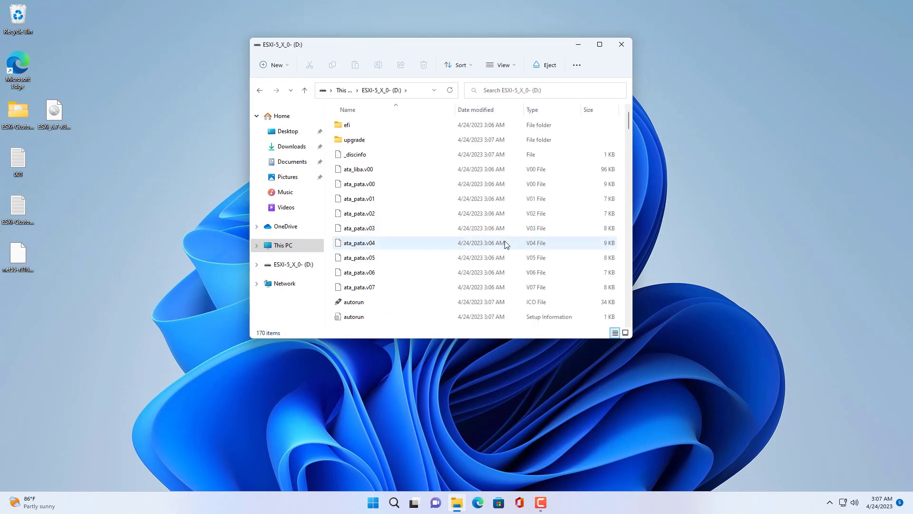
{"action": "mouse_move", "coordinate": [507, 246]}
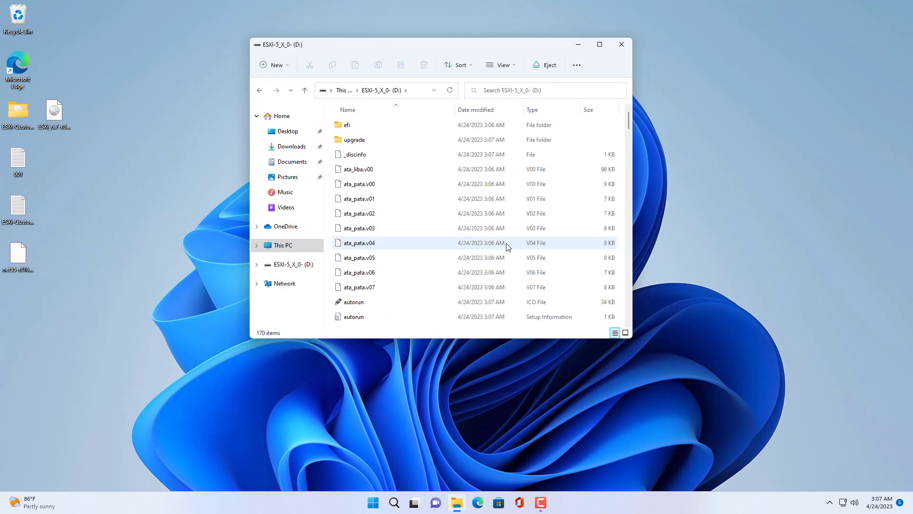
{"action": "mouse_move", "coordinate": [621, 45]}
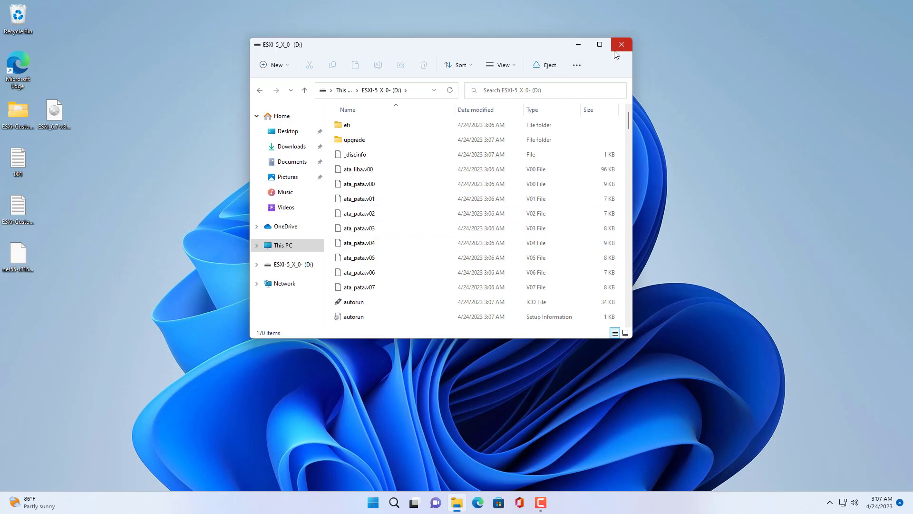
{"action": "left_click", "coordinate": [621, 45]}
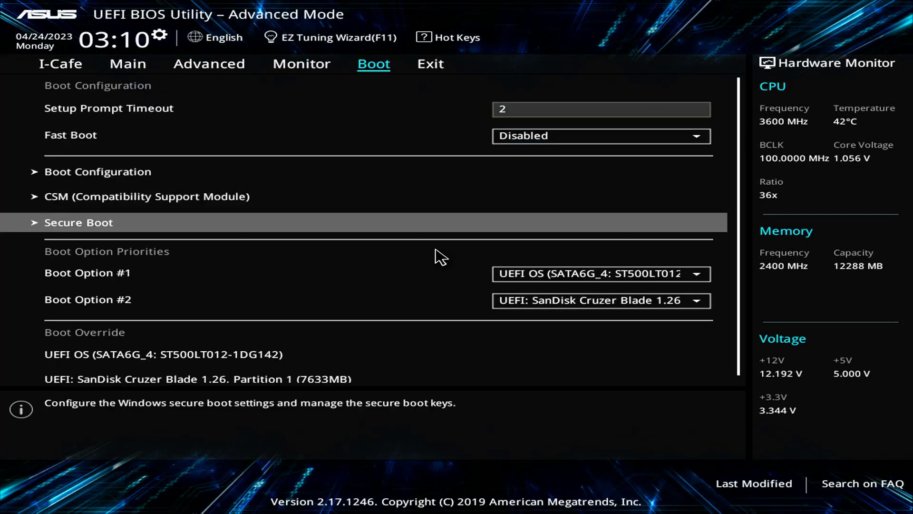
Boot the PC from the UEFI SanDisk Cruzer Blade entry under Boot Override
{"action": "left_click", "coordinate": [600, 274]}
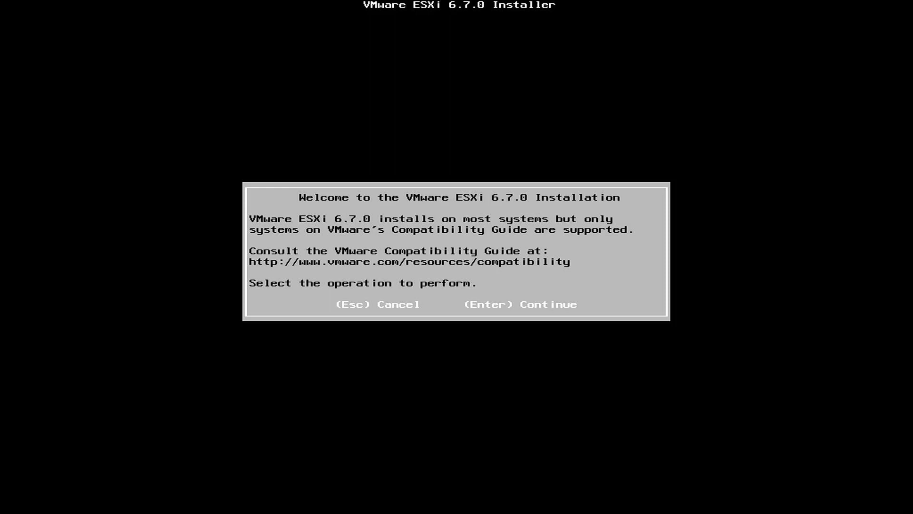
Accept the EULA, install ESXi 6.7.0 on the ST500LT012 disk, and reboot the server
{"action": "key", "text": "enter"}
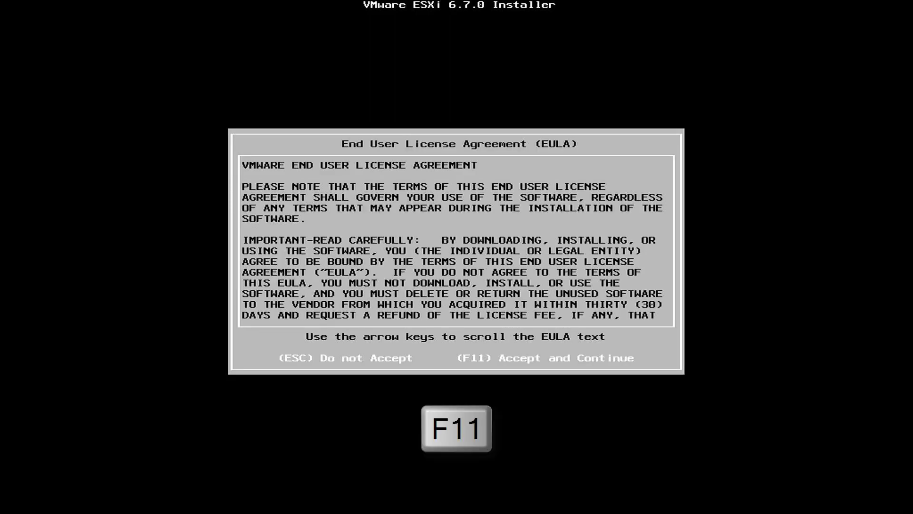
{"action": "key", "text": "f11"}
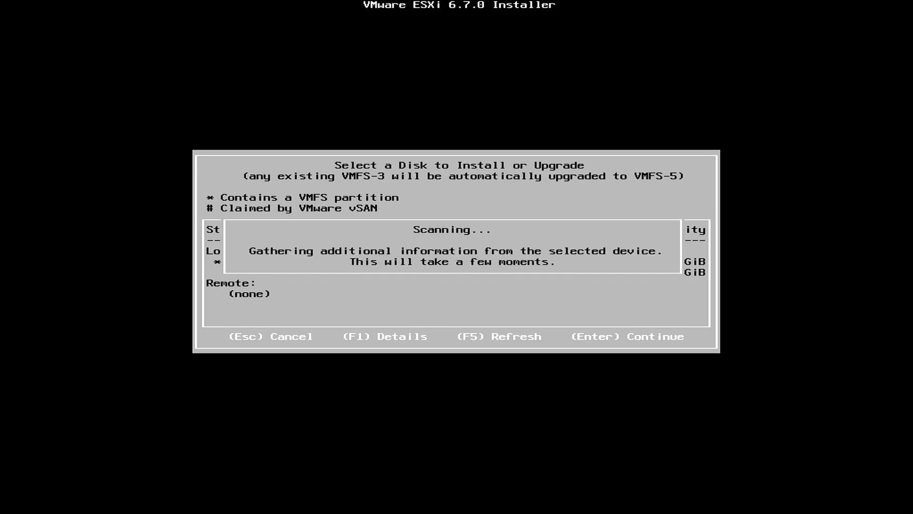
{"action": "key", "text": "Enter"}
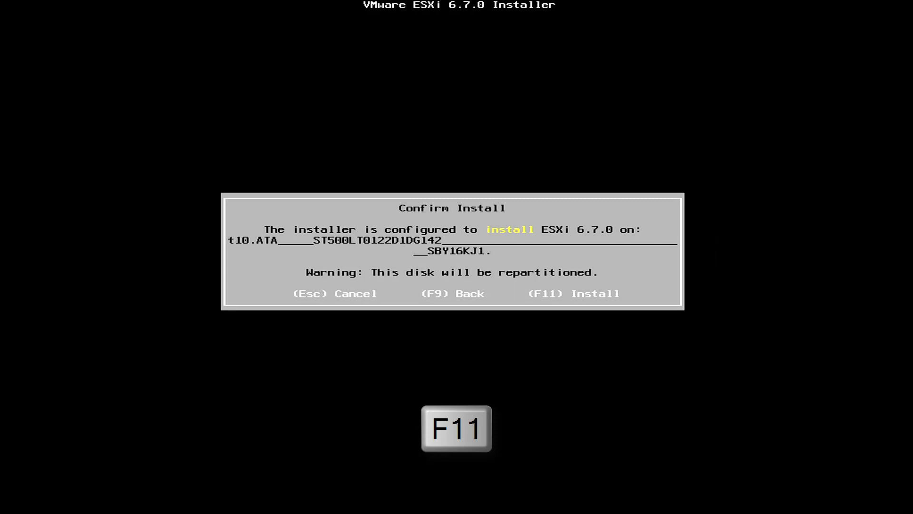
{"action": "key", "text": "F11"}
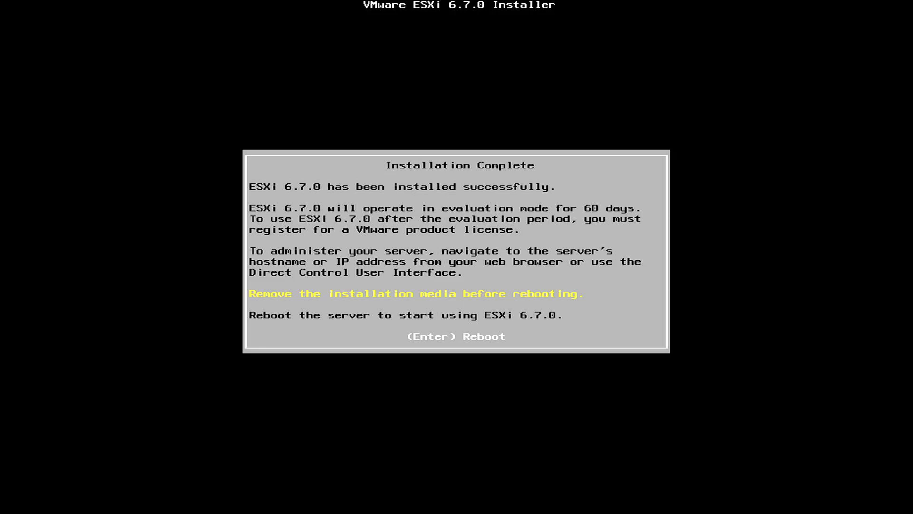
{"action": "key", "text": "Enter"}
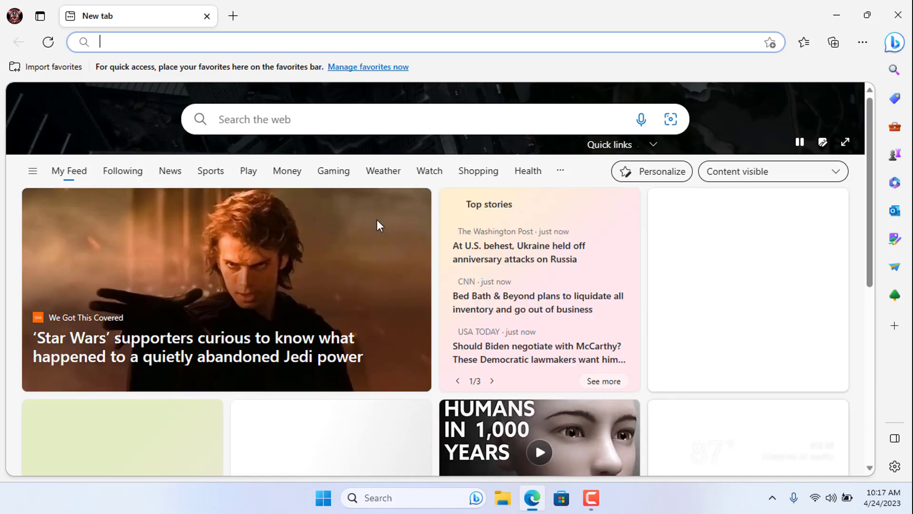
Browse to the ESXi host's IP and continue past the untrusted-certificate warning to its login page
{"action": "type", "text": "192.168.1.1"}
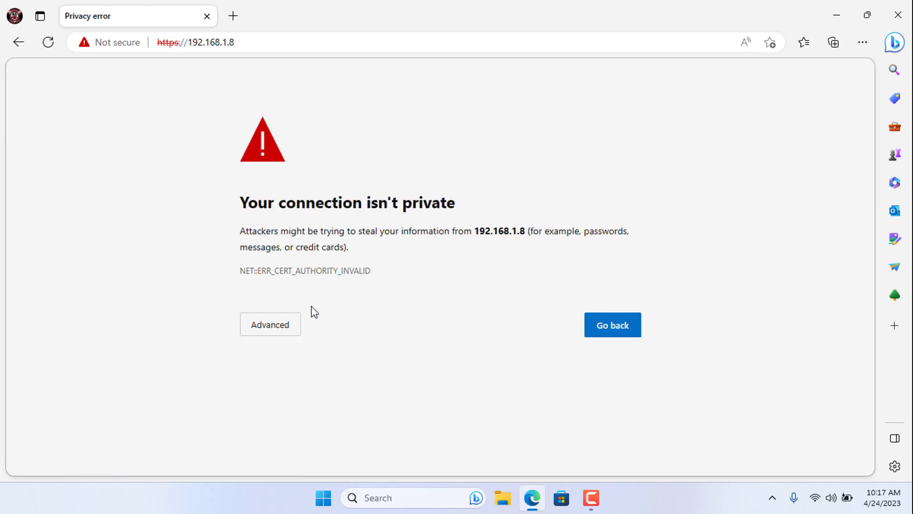
{"action": "left_click", "coordinate": [269, 325]}
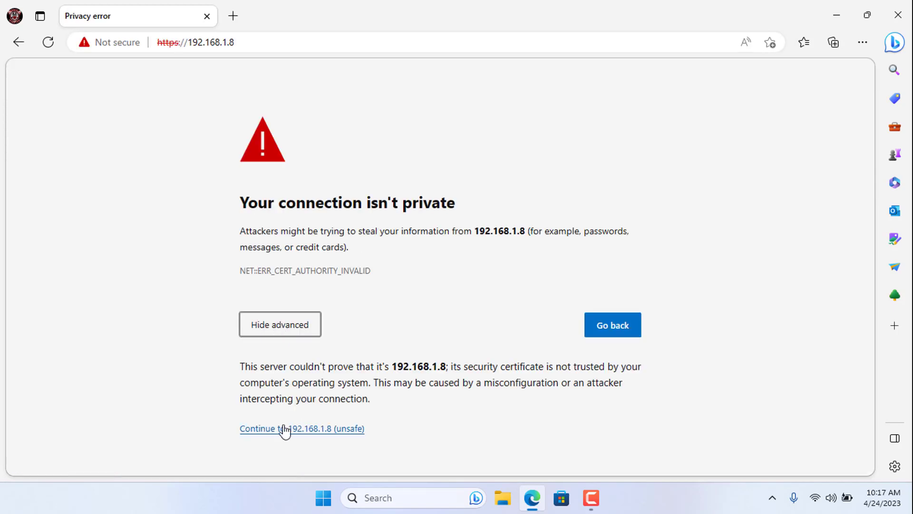
{"action": "left_click", "coordinate": [285, 428]}
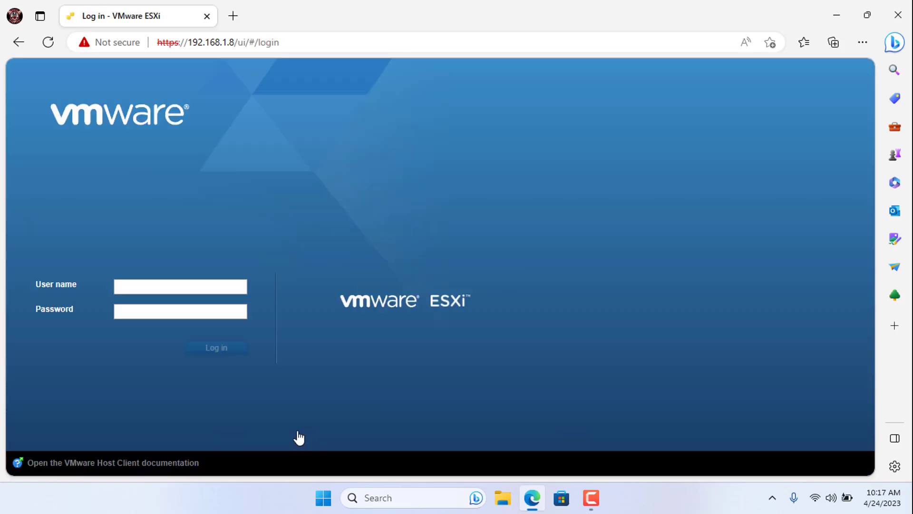
Log in to the ESXi host, dismiss the CEIP notice, and go to the Networking section
{"action": "left_click", "coordinate": [180, 286]}
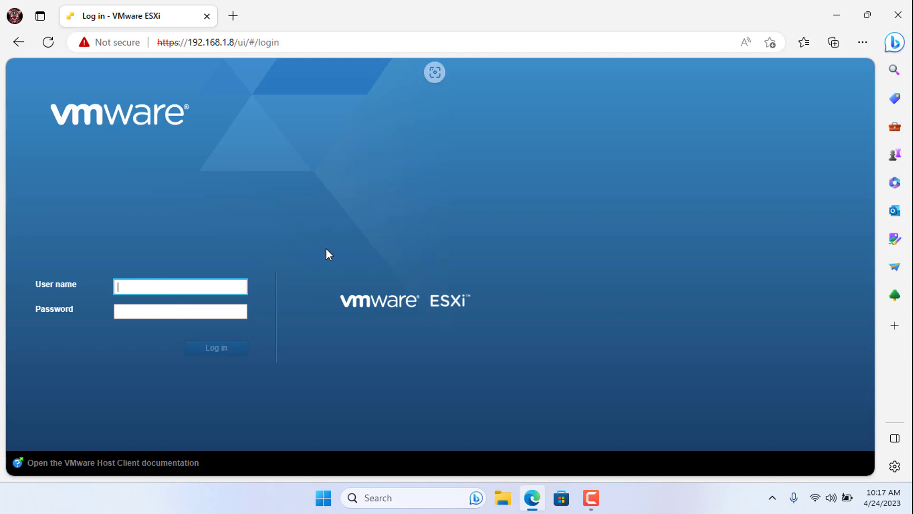
{"action": "left_click", "coordinate": [215, 348]}
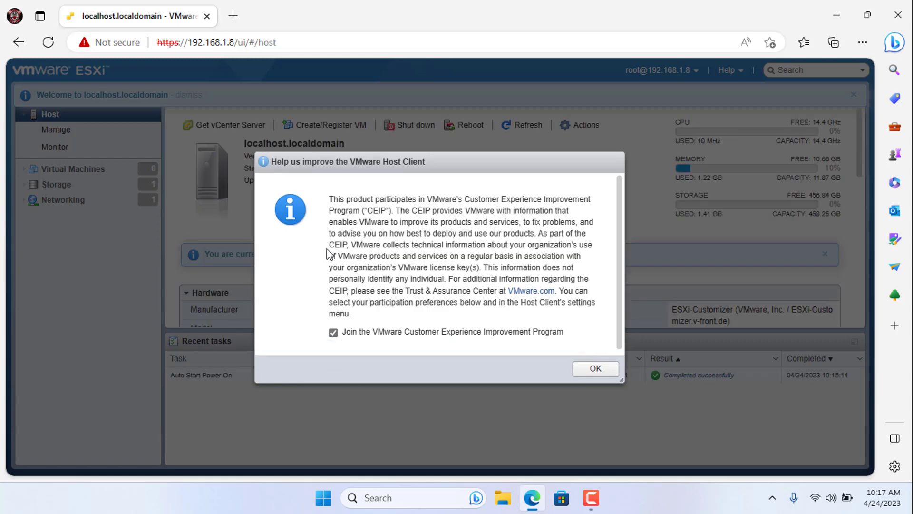
{"action": "left_click", "coordinate": [593, 368]}
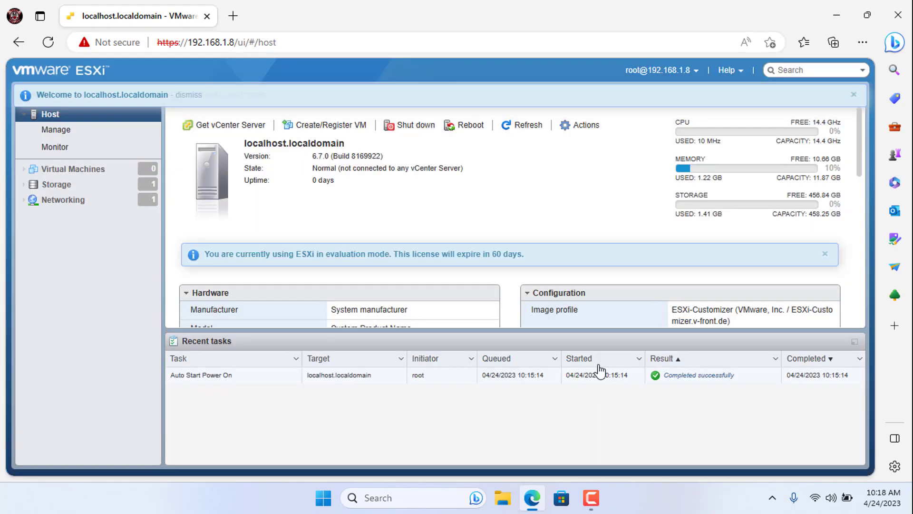
{"action": "left_click", "coordinate": [63, 200]}
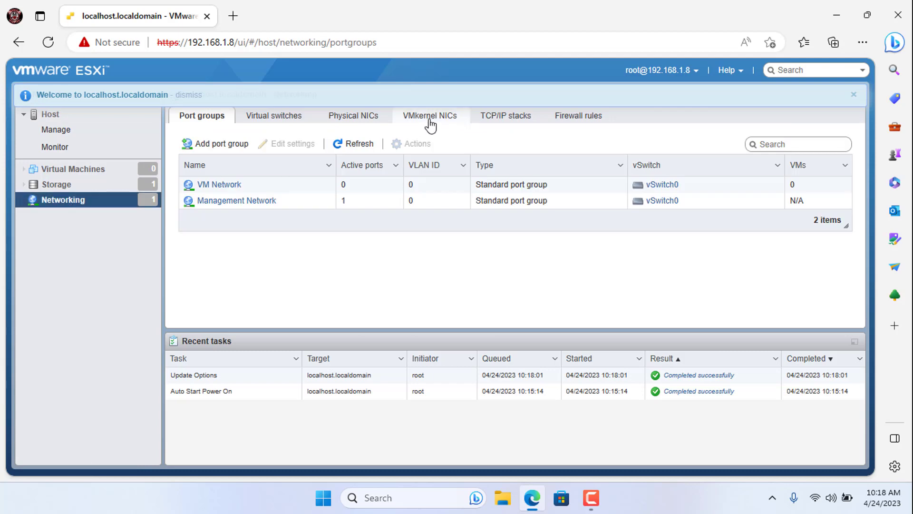
Show the Physical NICs list and highlight vmnic0's r8168 driver at 1000 Mbps
{"action": "left_click", "coordinate": [429, 115]}
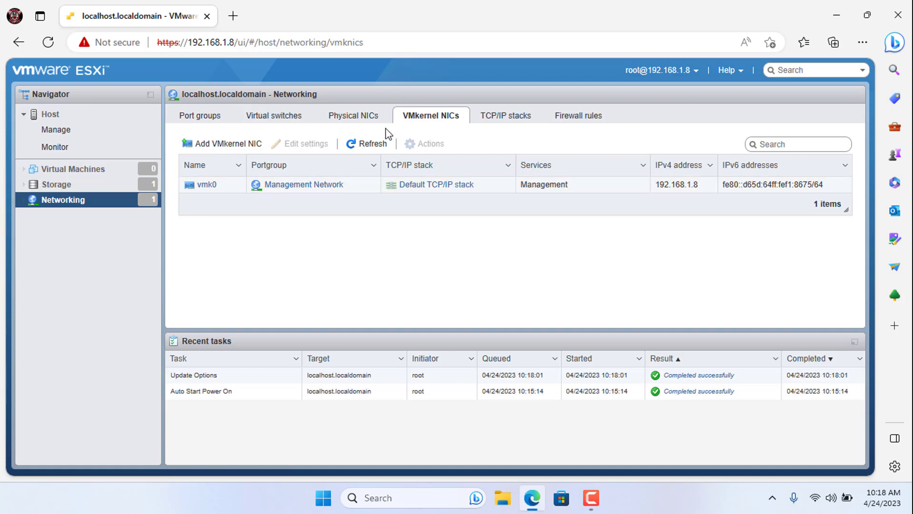
{"action": "left_click", "coordinate": [354, 115]}
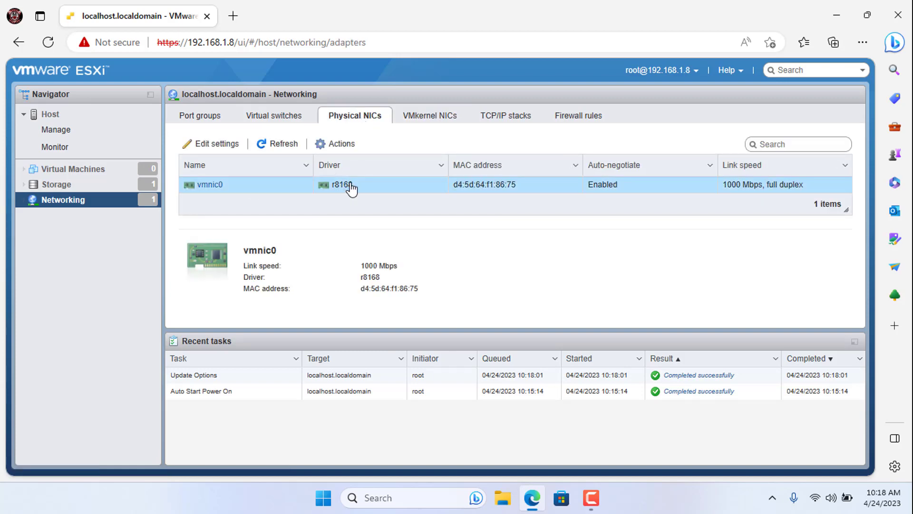
{"action": "double_click", "coordinate": [369, 277]}
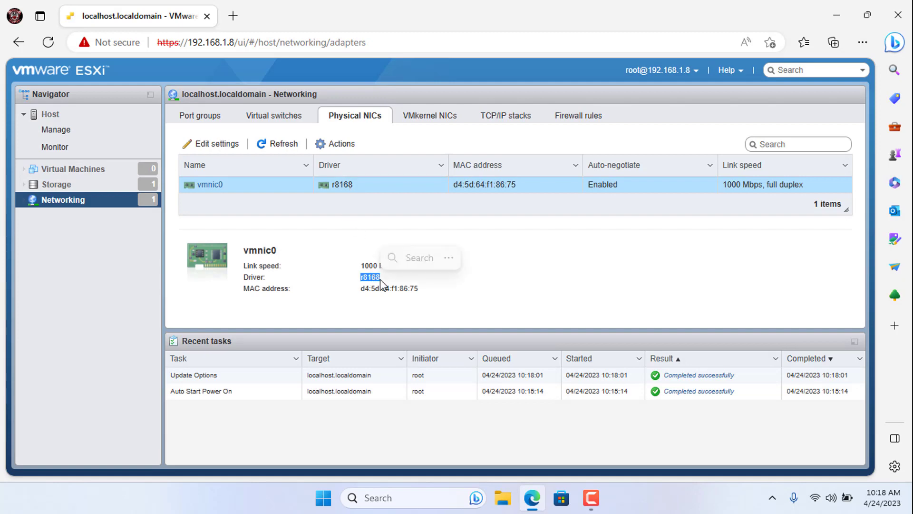